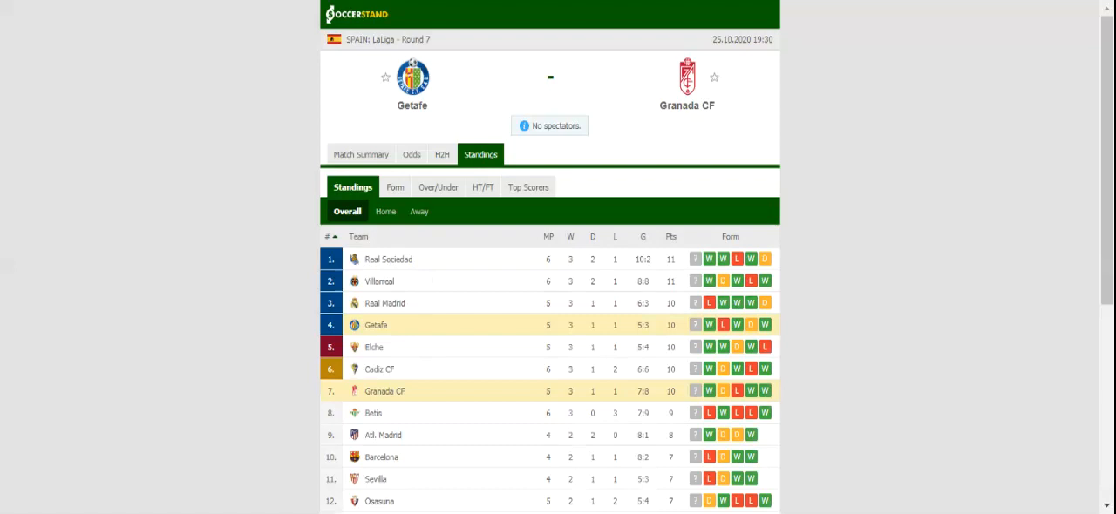
Switch the Getafe vs Granada CF match page from Standings to the H2H section.
{"action": "left_click", "coordinate": [450, 153]}
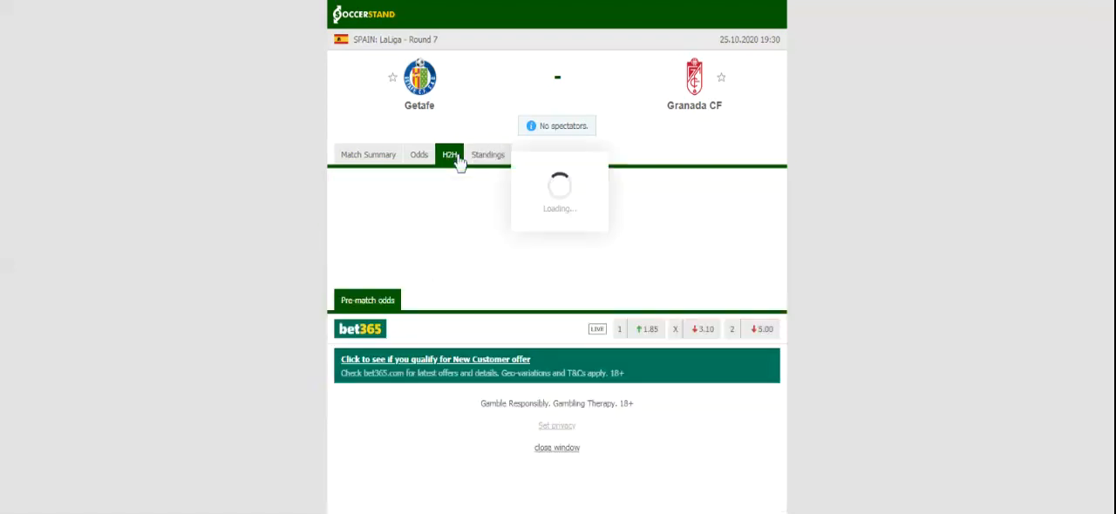
Review the head-to-head recent matches, then show the bookmakers' 1X2 odds.
{"action": "left_click", "coordinate": [450, 153]}
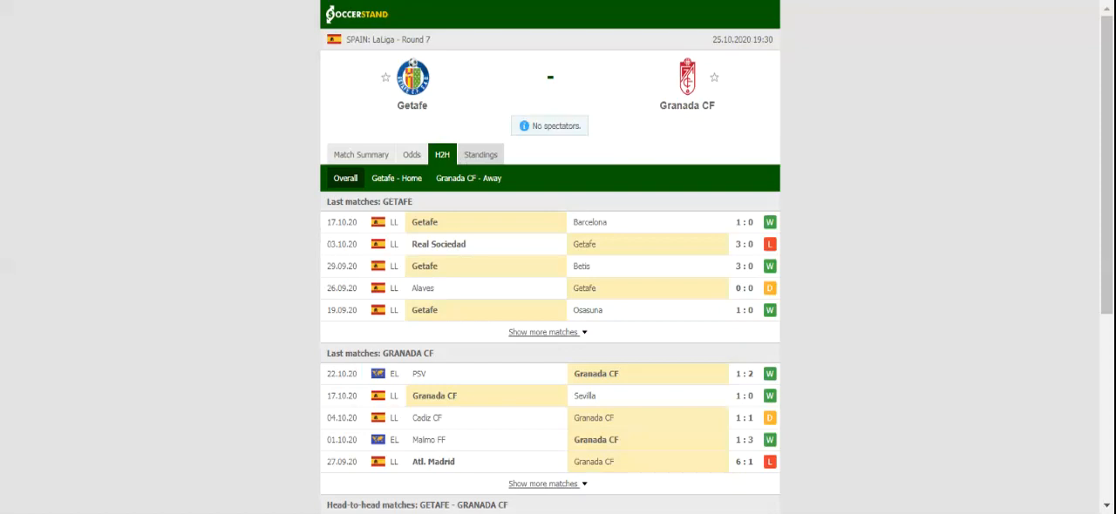
{"action": "left_click", "coordinate": [411, 153]}
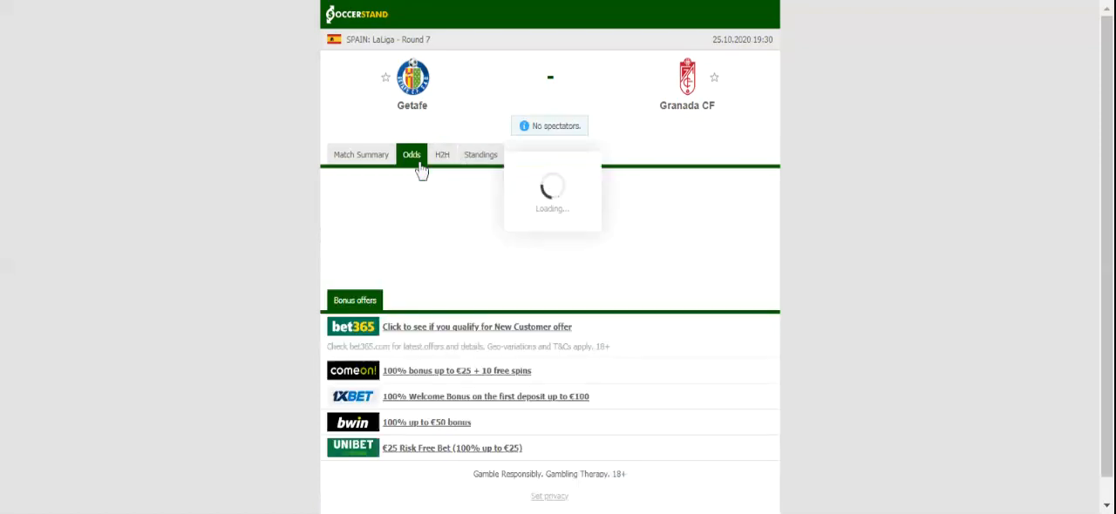
{"action": "left_click", "coordinate": [412, 153]}
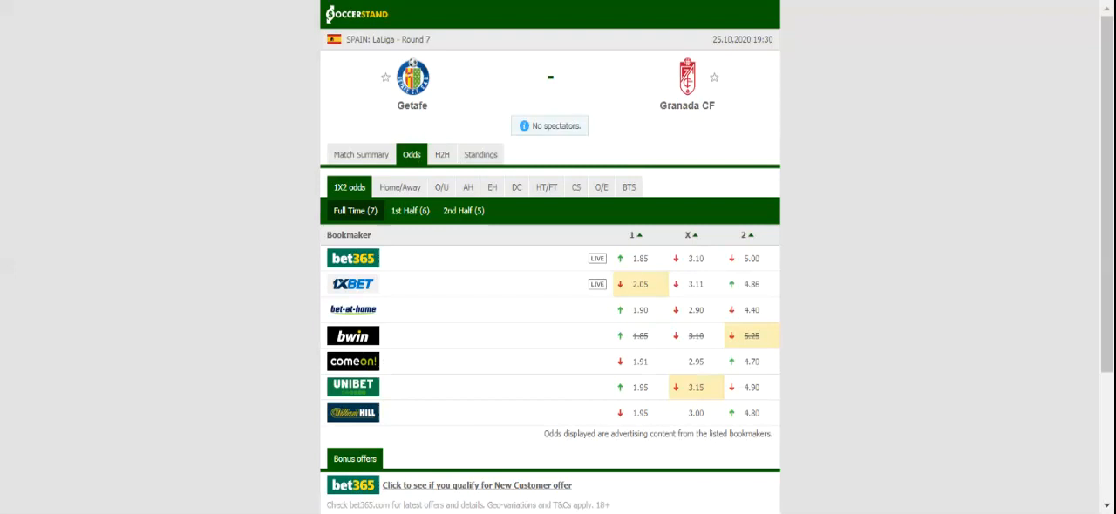